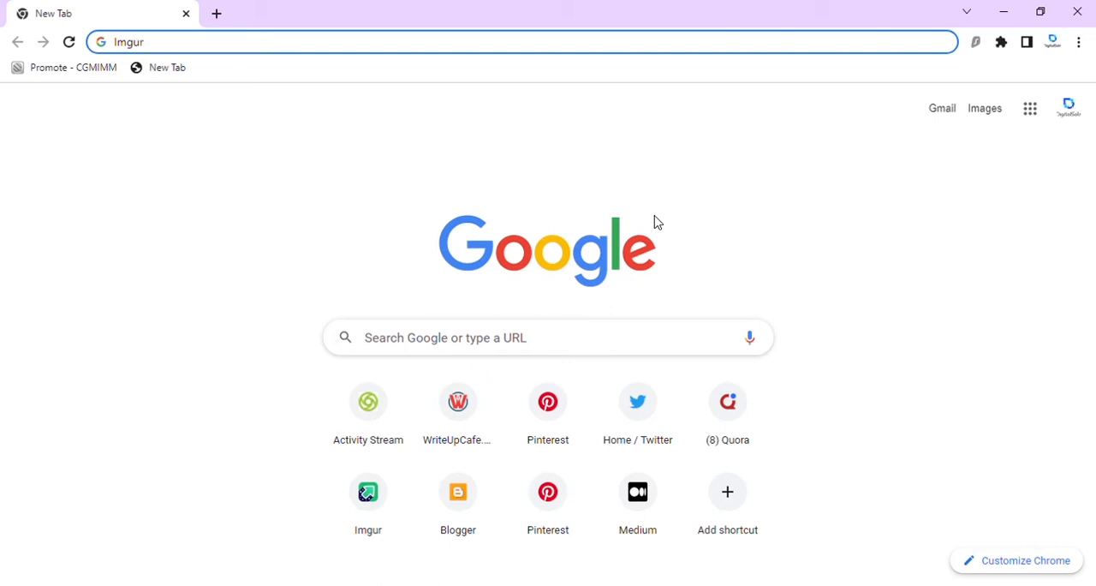
pyautogui.moveTo(253, 31)
pyautogui.write('im')
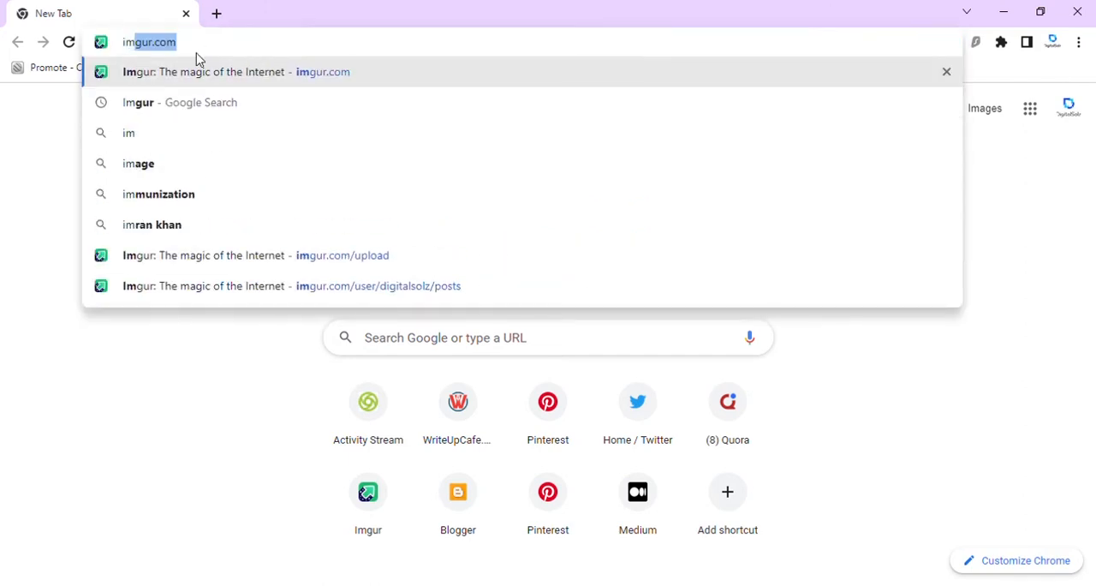
# Load imgur.com from the address bar to reach the Imgur home page.
pyautogui.press('Return')
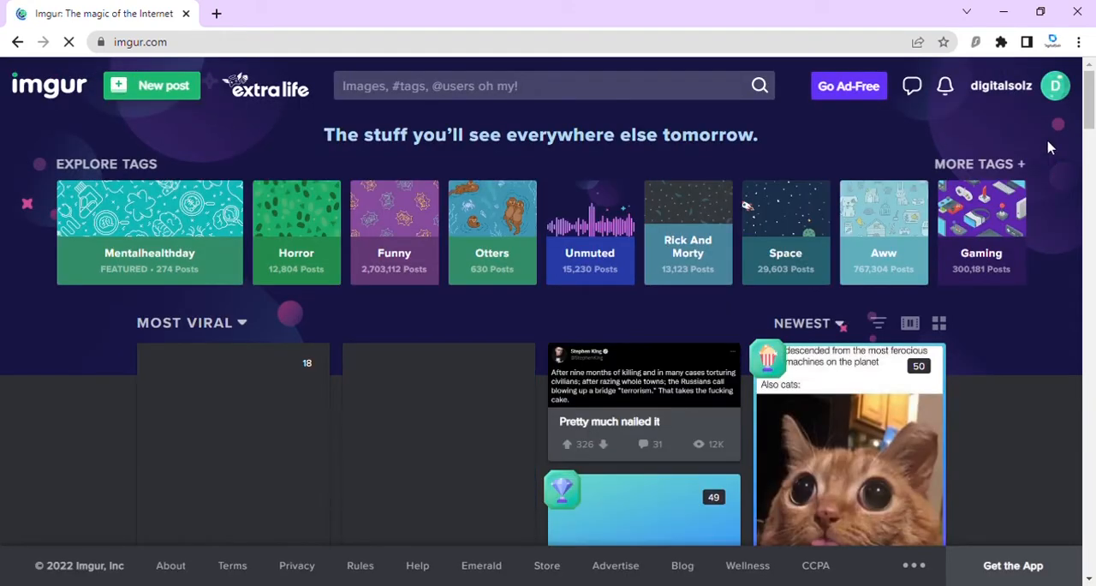
# Go to the account's Posts page from the profile avatar menu.
pyautogui.click(1055, 86)
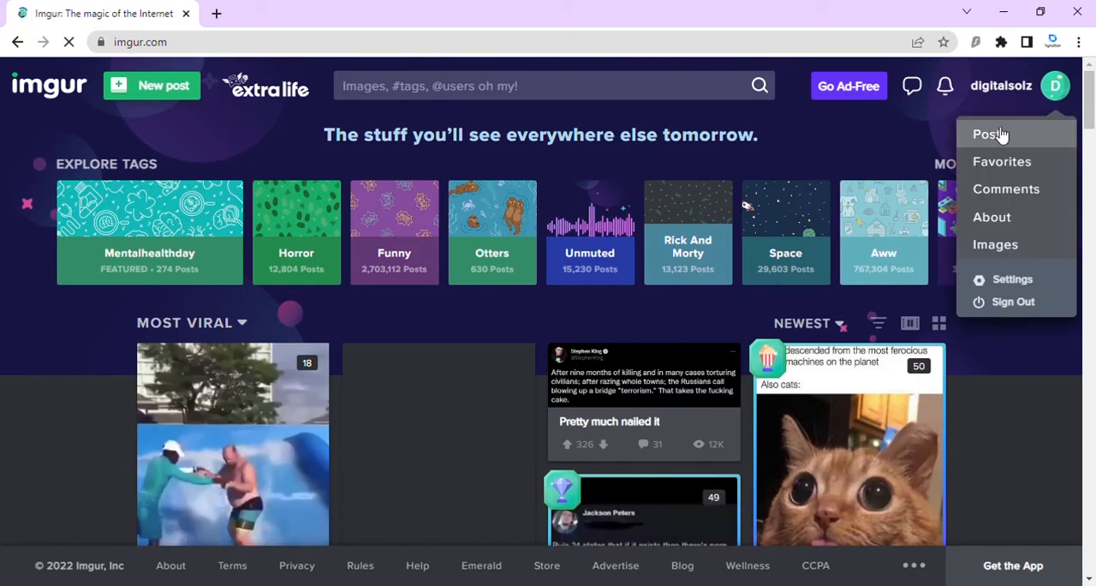
pyautogui.click(986, 133)
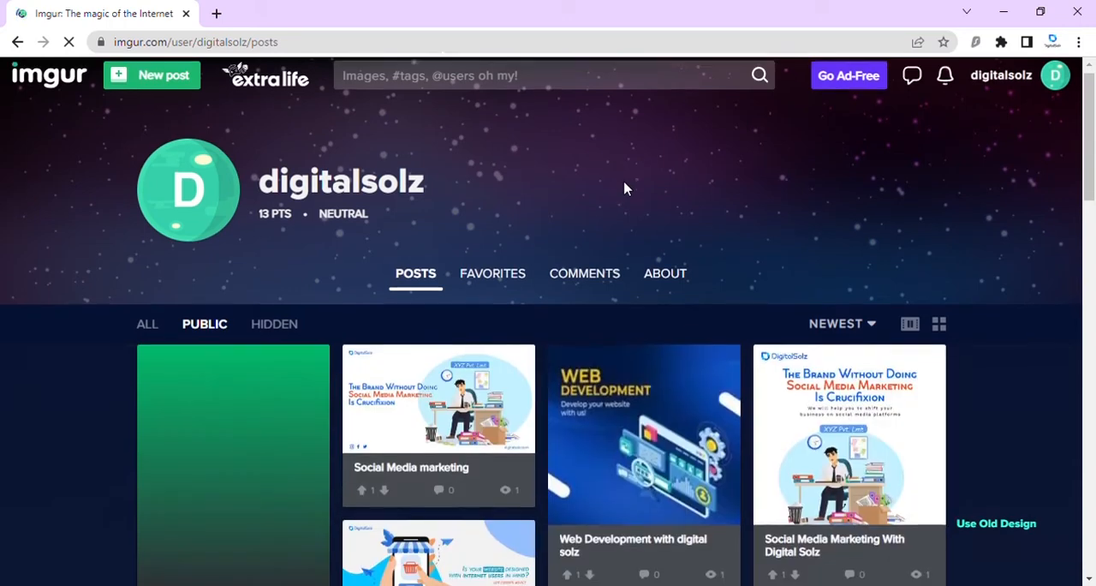
# Scroll through the grid of existing digital-marketing posts and back to the top.
pyautogui.scroll(-3)
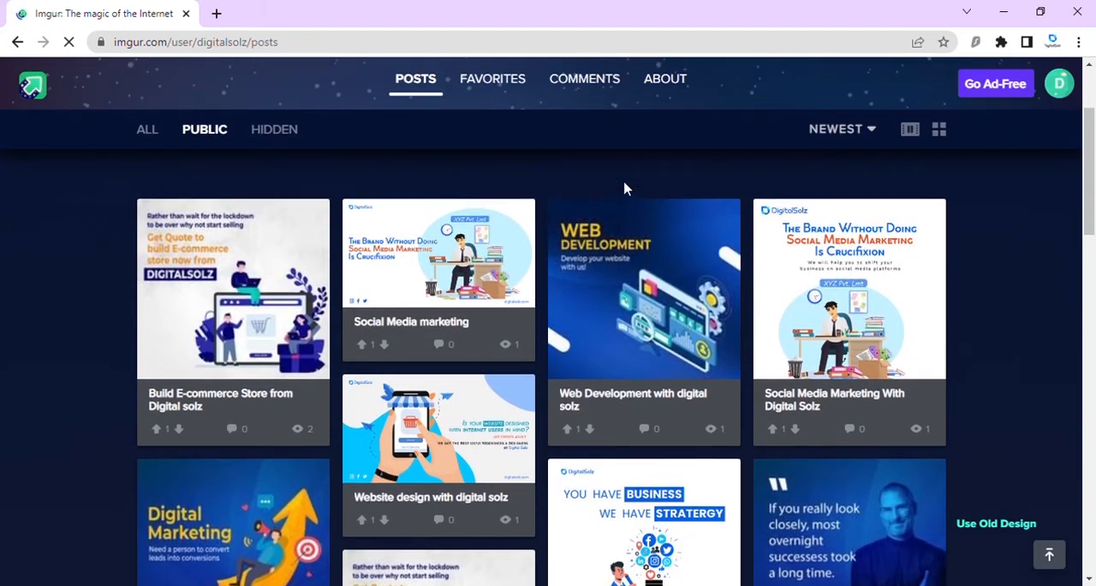
pyautogui.scroll(3)
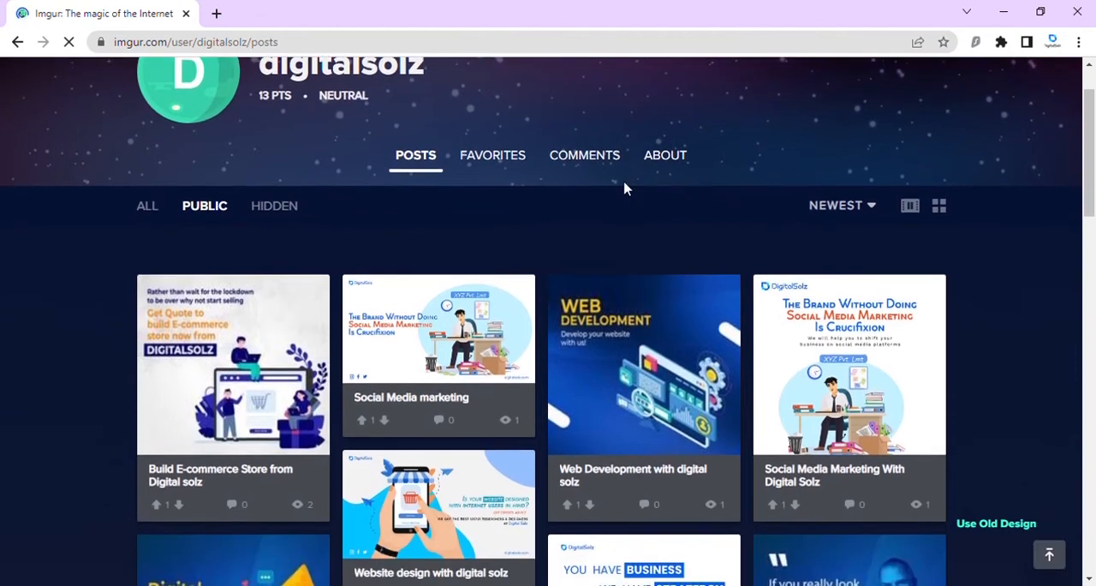
pyautogui.scroll(-3)
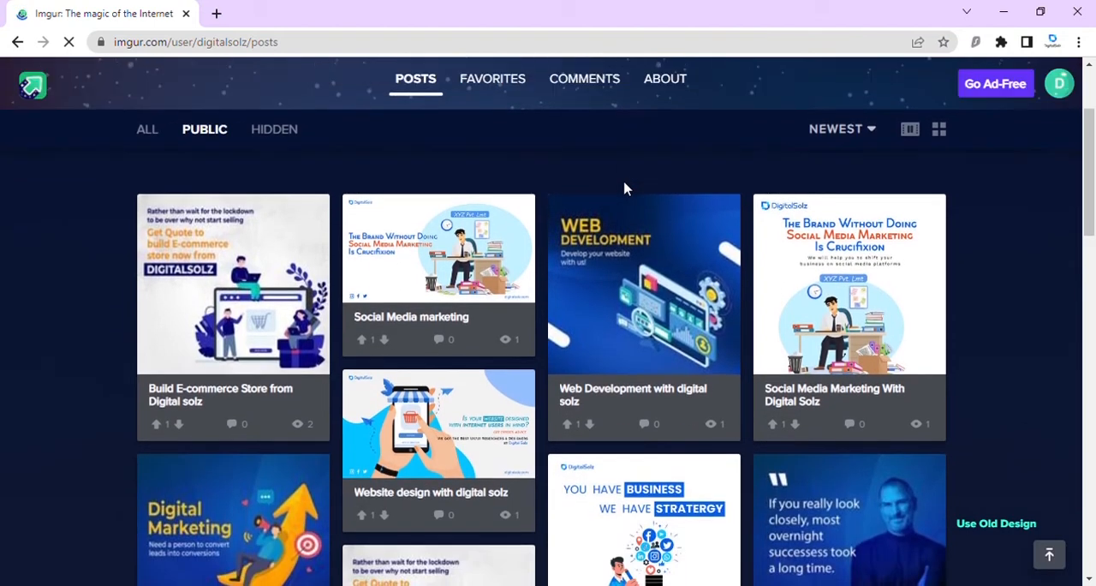
pyautogui.scroll(-3)
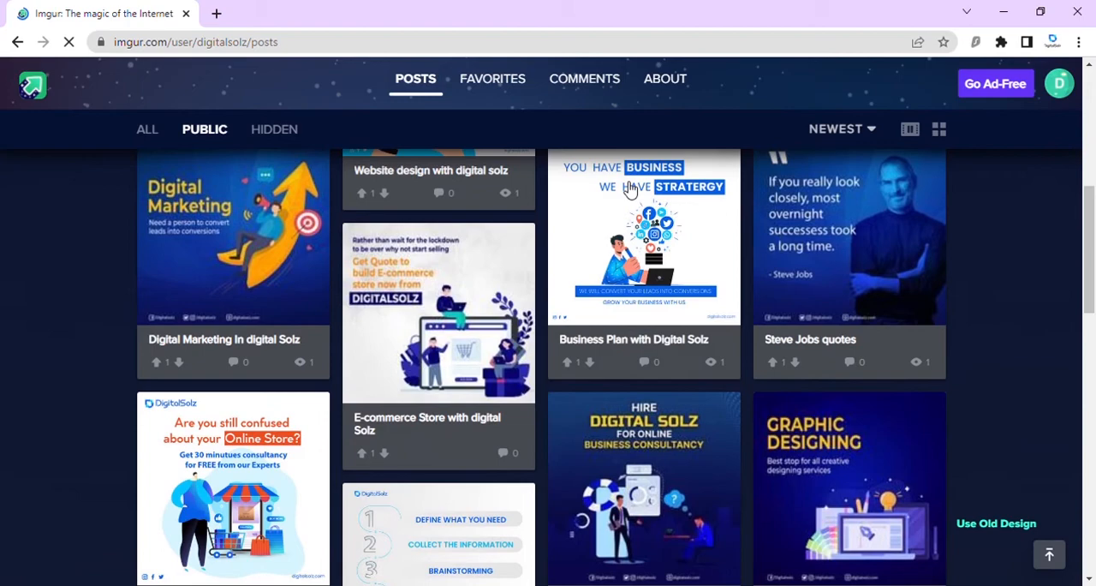
pyautogui.scroll(-3)
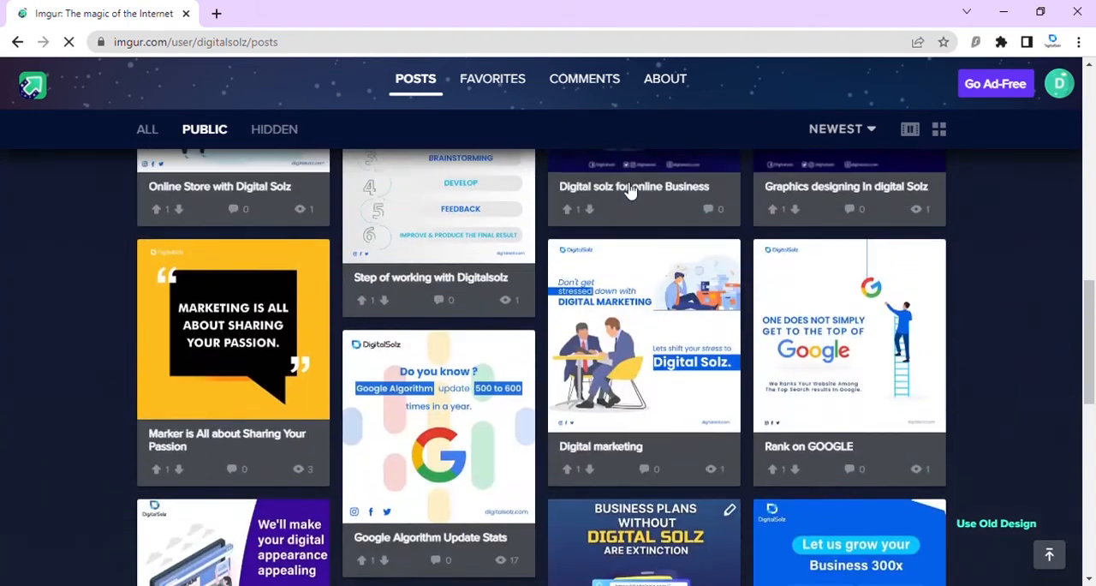
pyautogui.scroll(3)
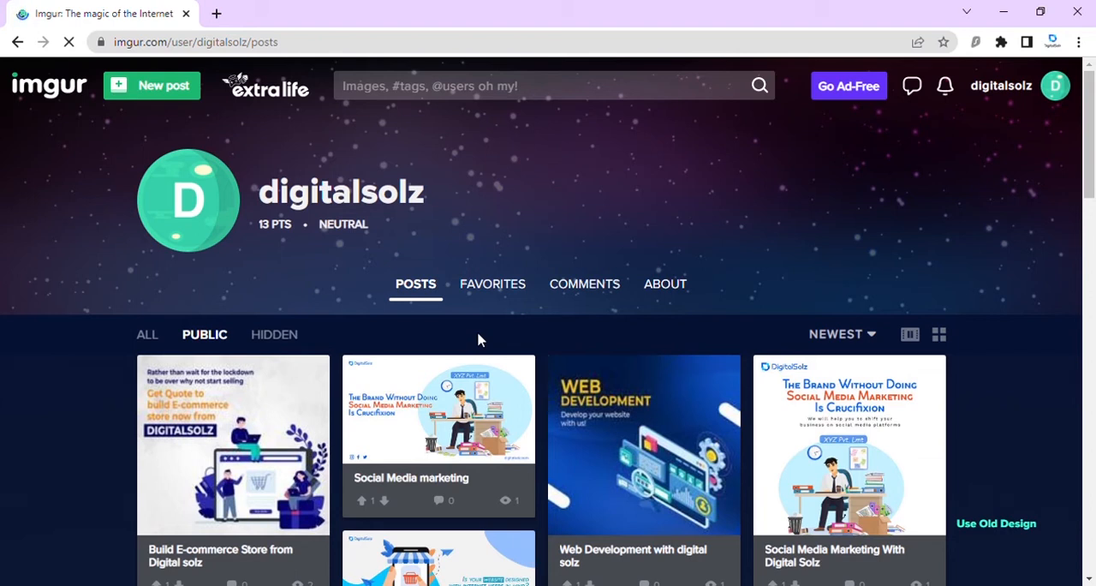
pyautogui.moveTo(265, 435)
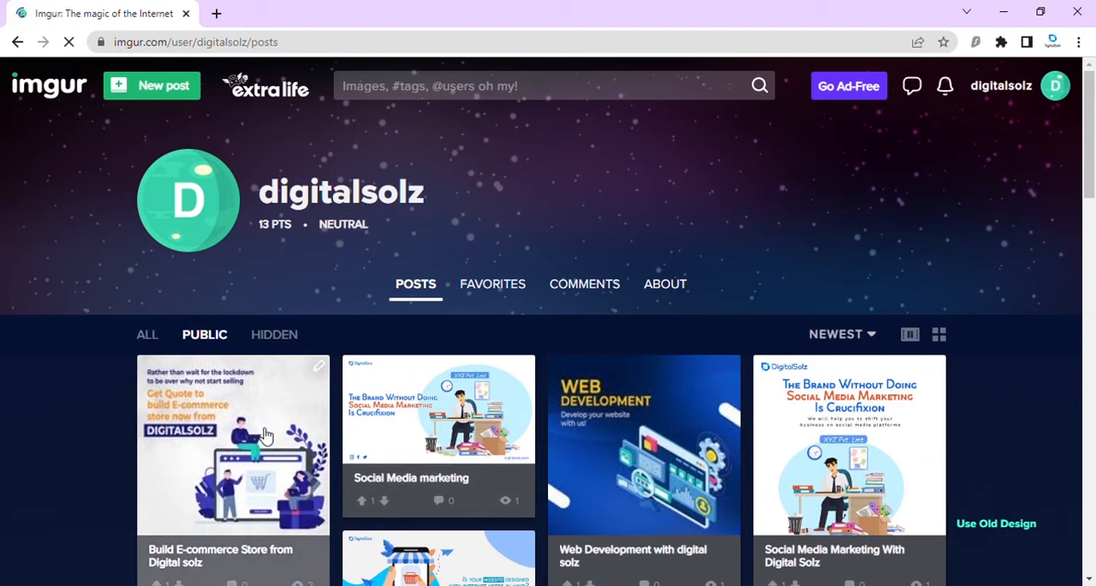
pyautogui.scroll(-3)
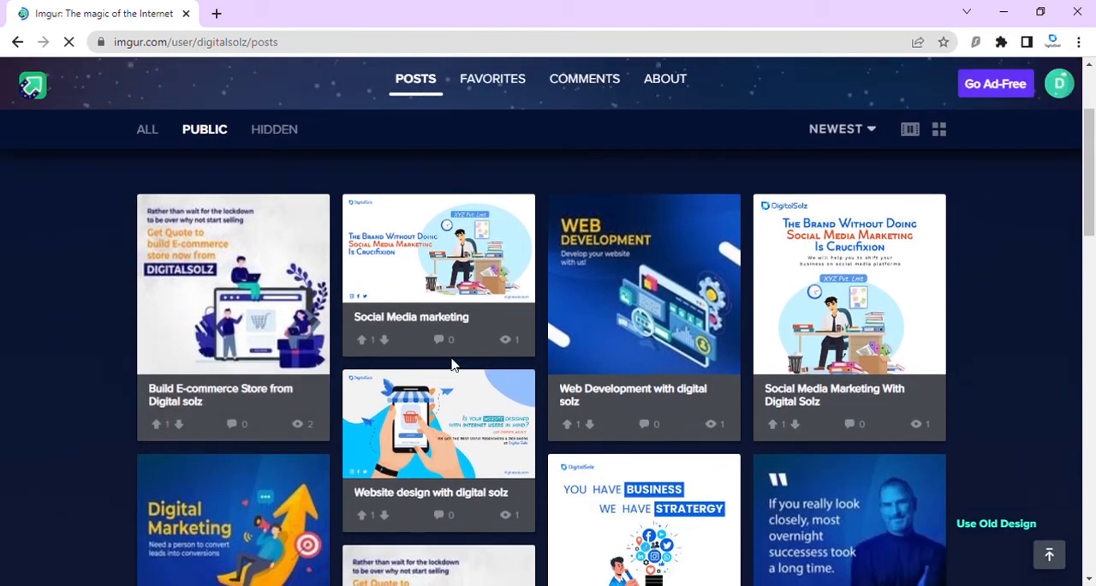
pyautogui.scroll(3)
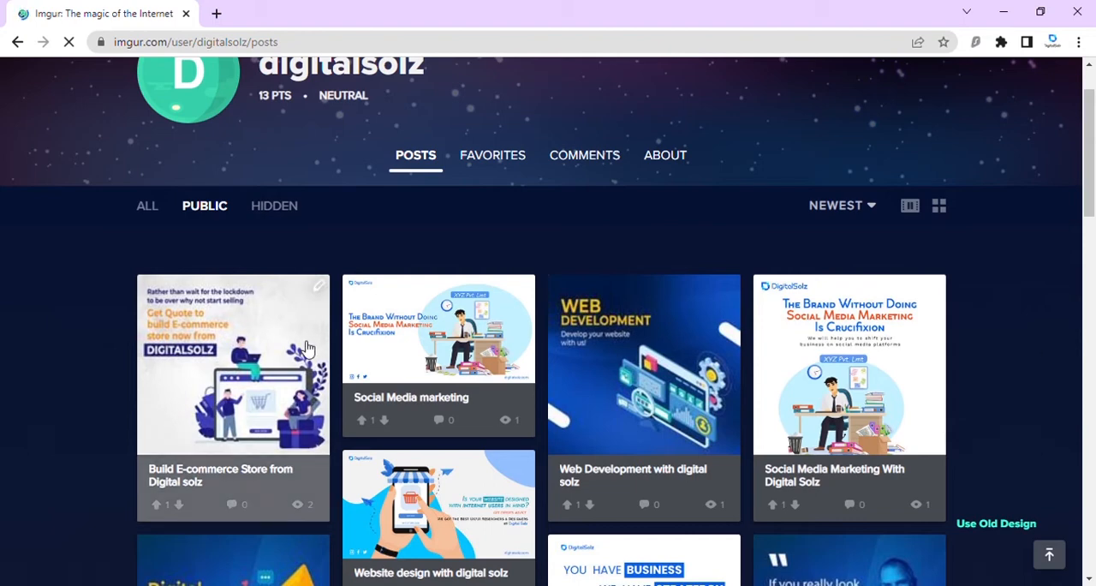
pyautogui.scroll(-3)
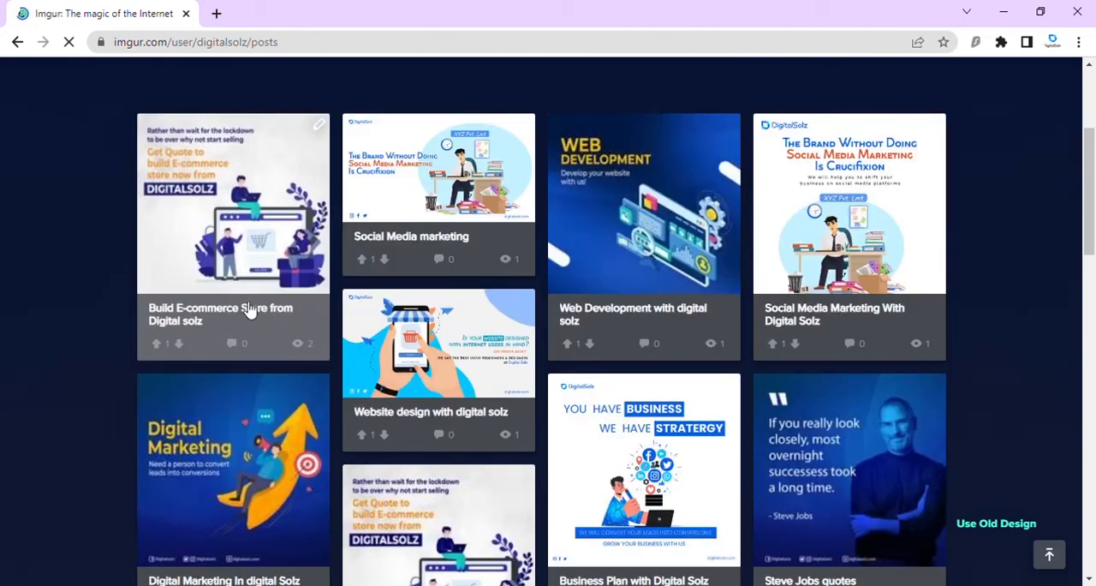
pyautogui.scroll(3)
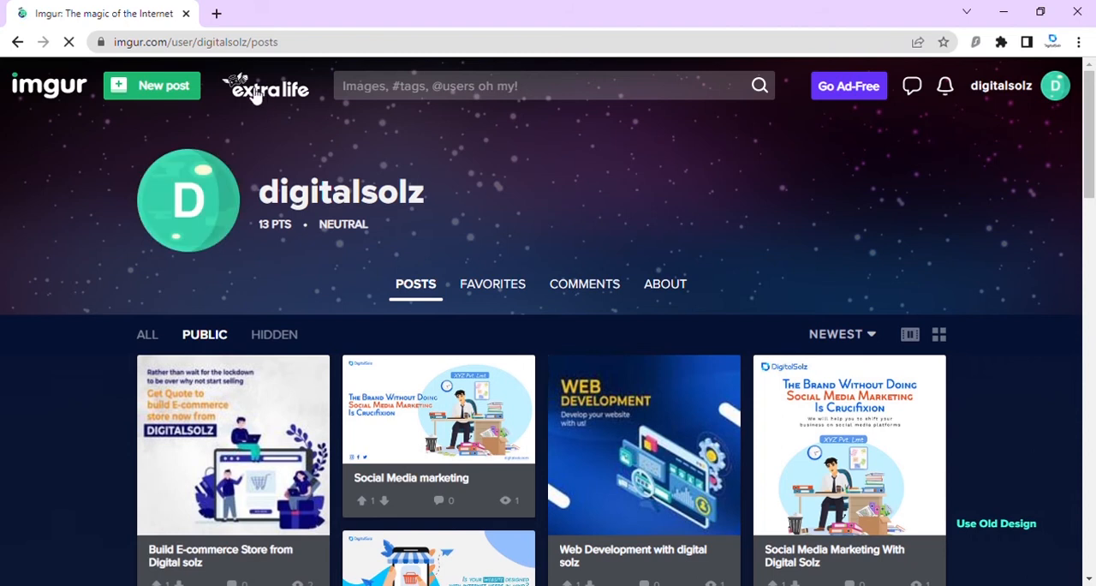
# Start a new post and choose the marketing quote image from the computer to upload.
pyautogui.click(151, 85)
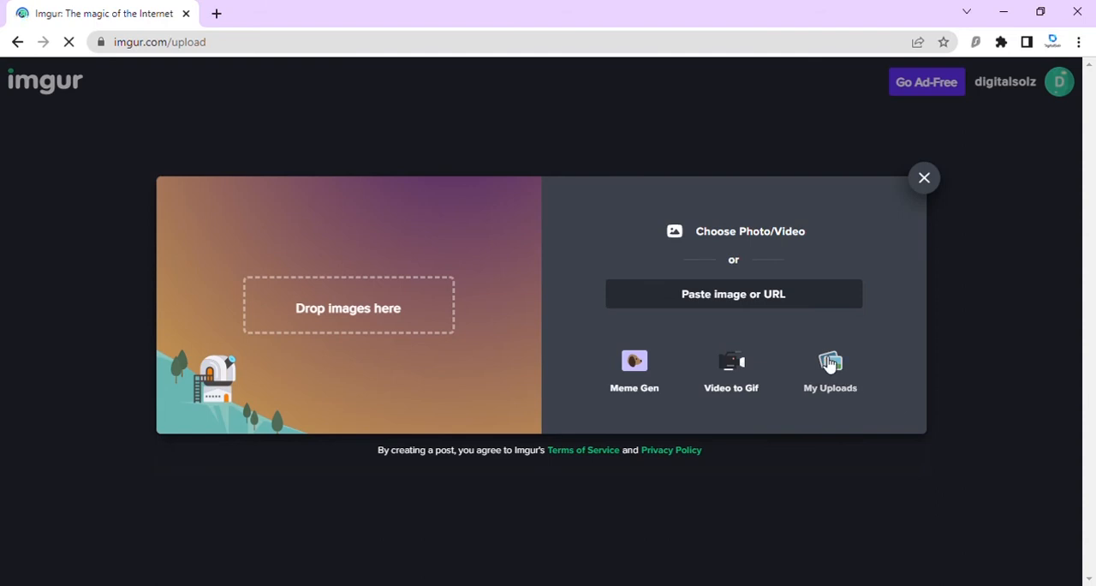
pyautogui.click(828, 368)
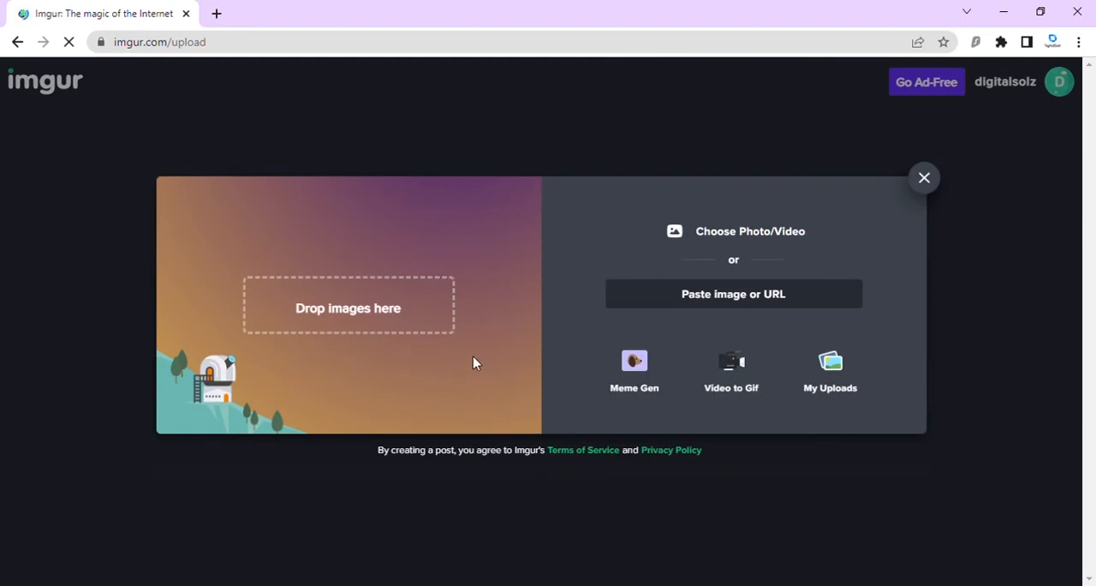
pyautogui.moveTo(760, 237)
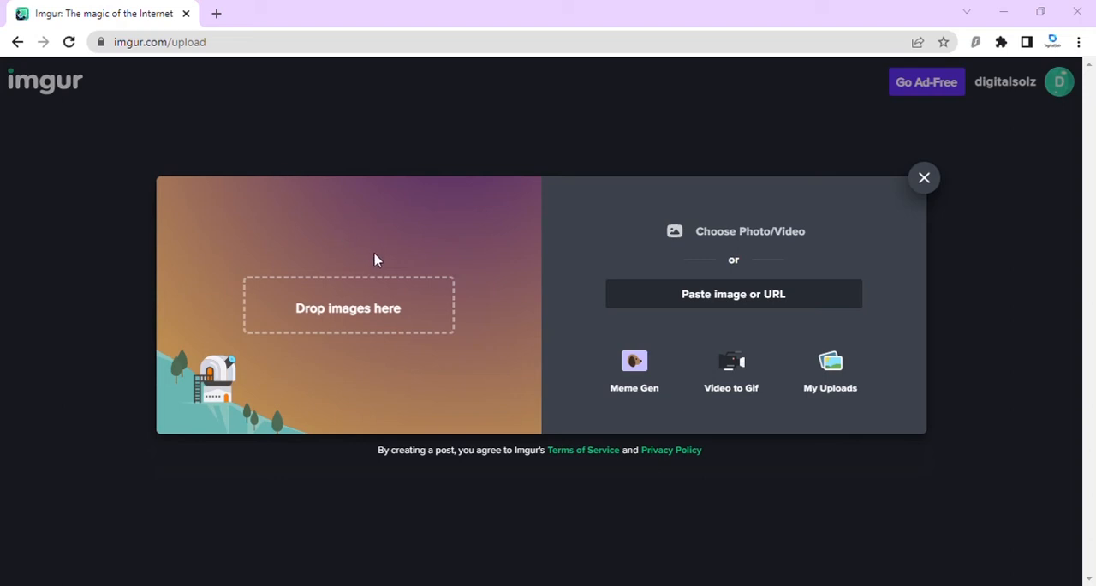
pyautogui.moveTo(404, 367)
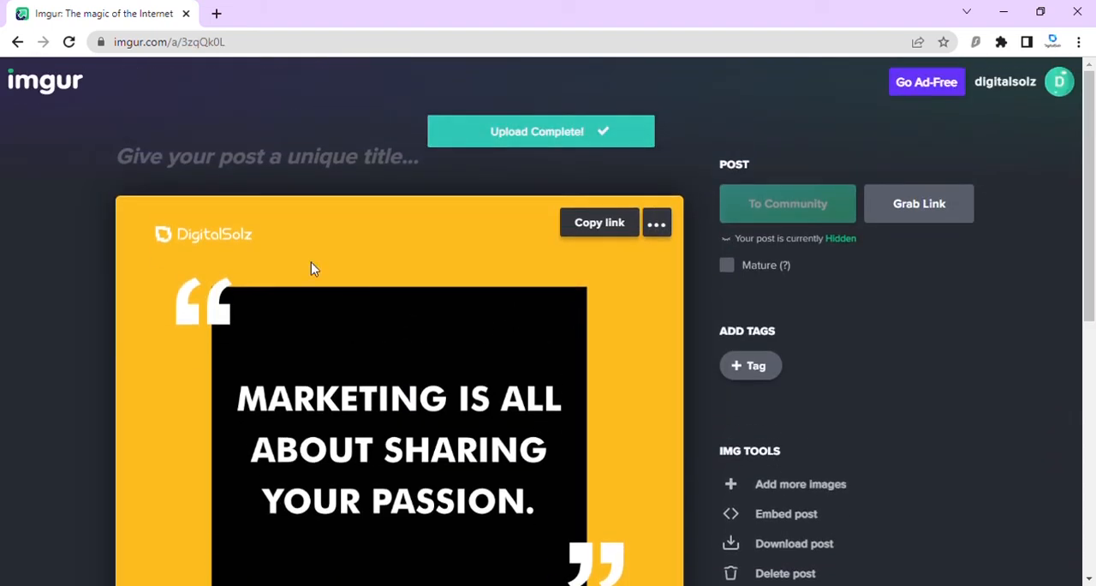
# Title the uploaded quote image post 'Quote of the day' and begin a tag entry.
pyautogui.write('Q')
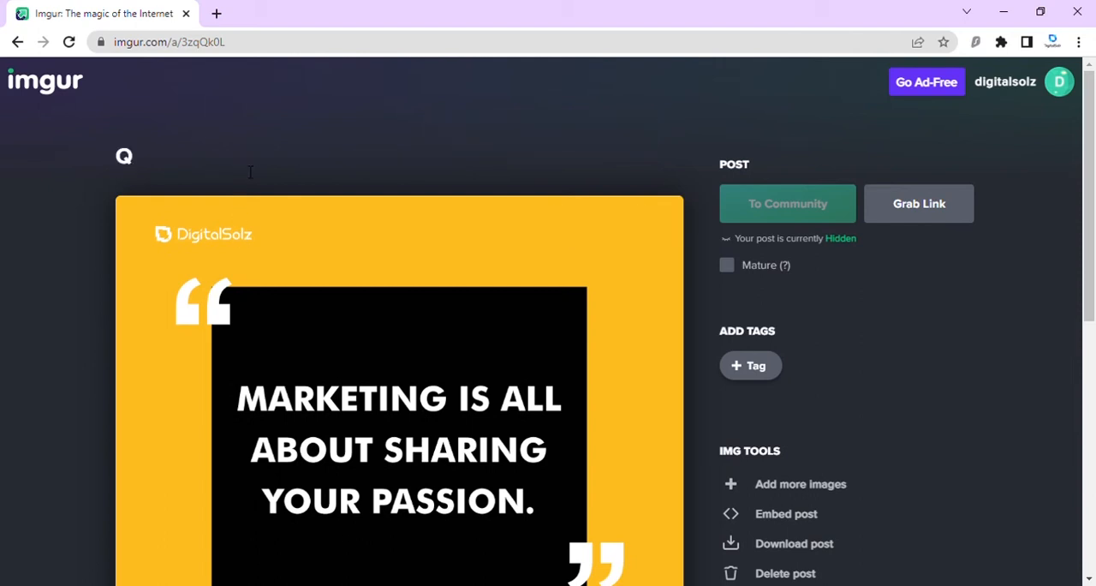
pyautogui.write('uote')
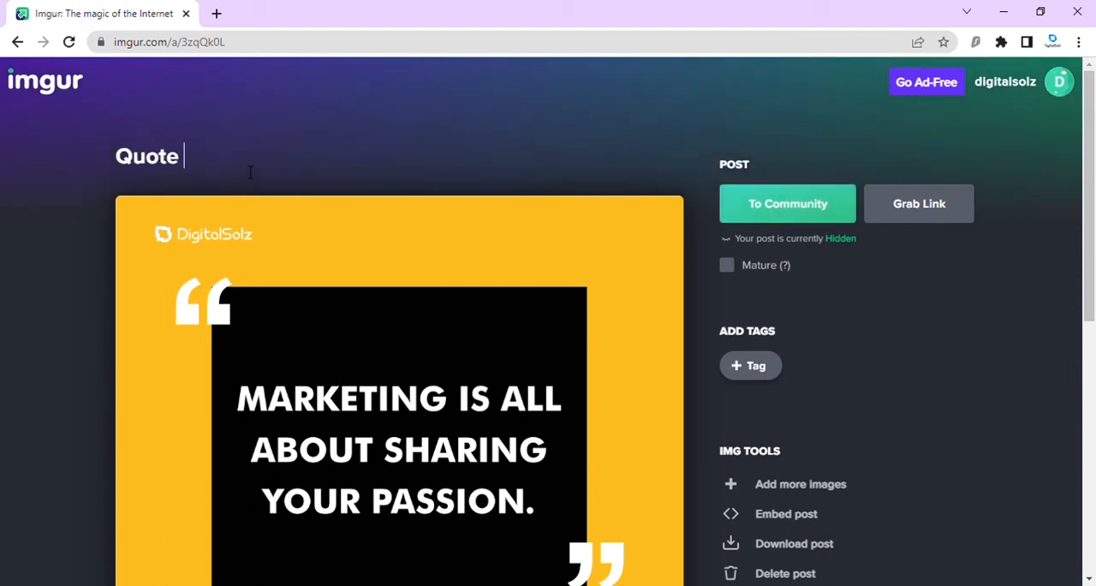
pyautogui.write('of the d')
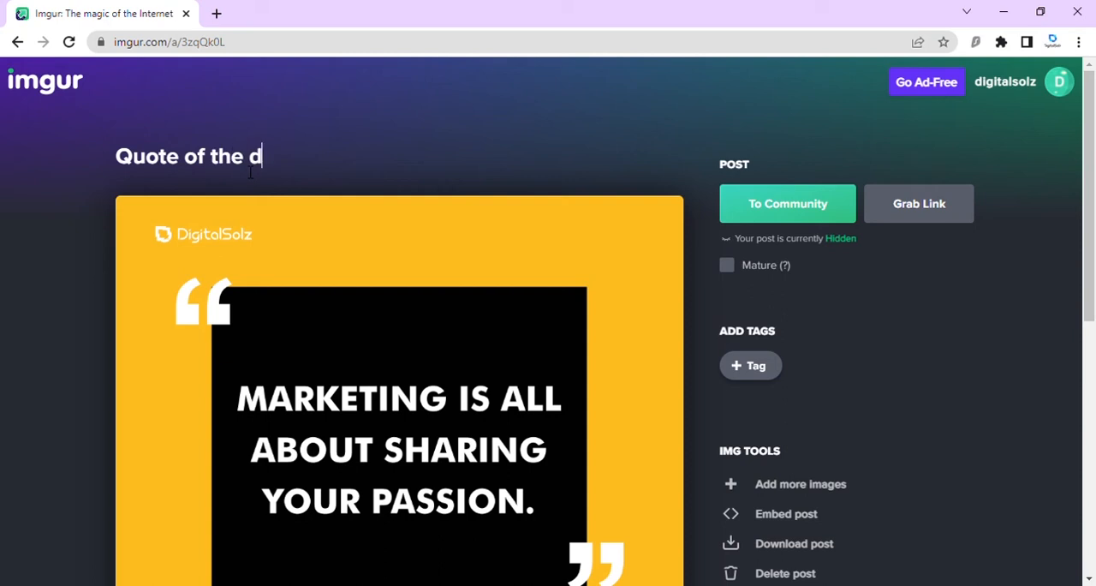
pyautogui.write('ay')
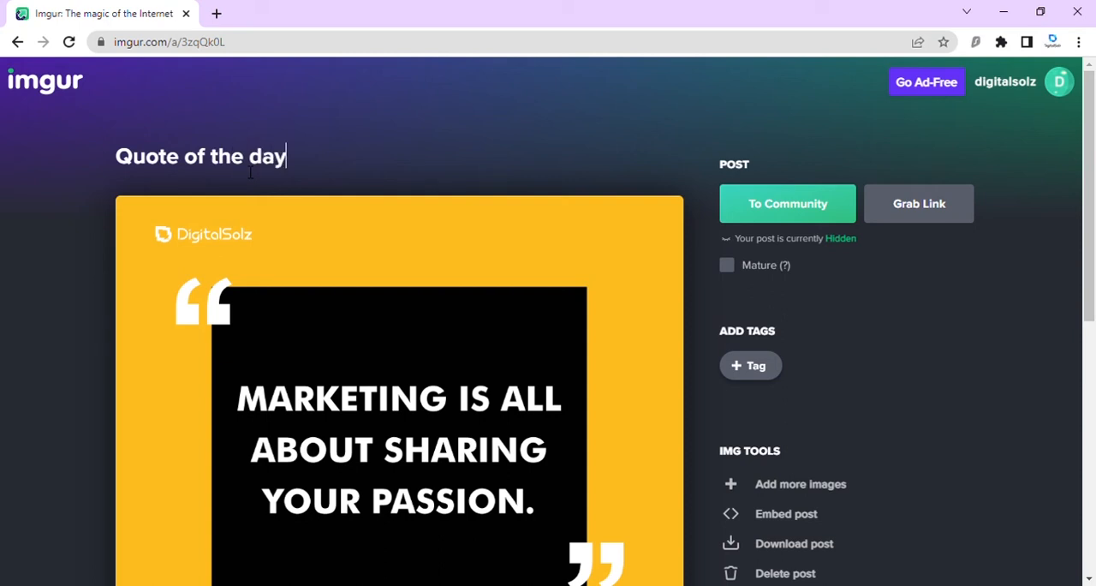
pyautogui.moveTo(911, 353)
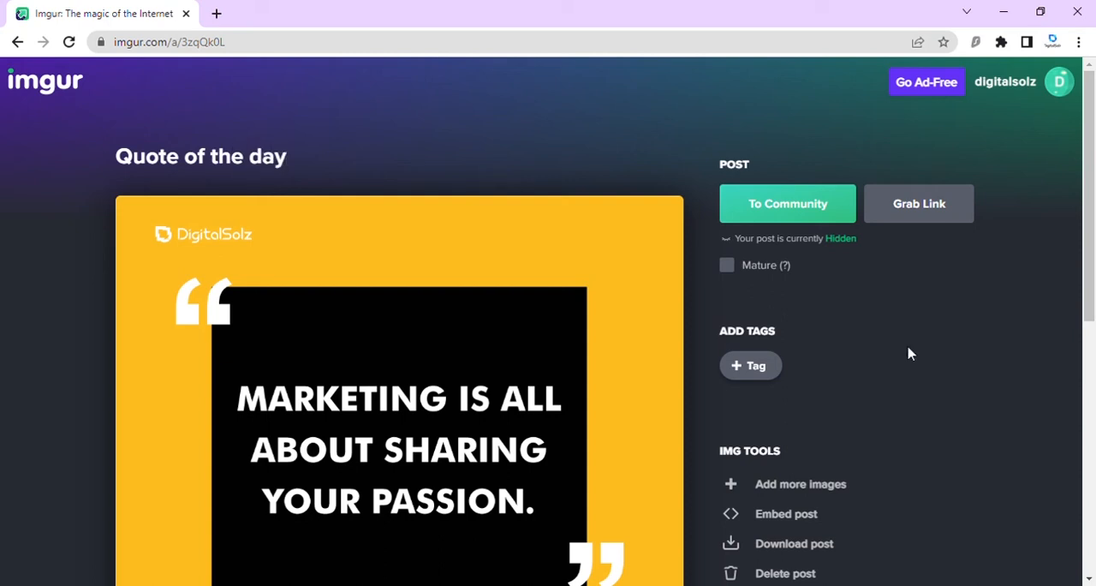
pyautogui.scroll(-3)
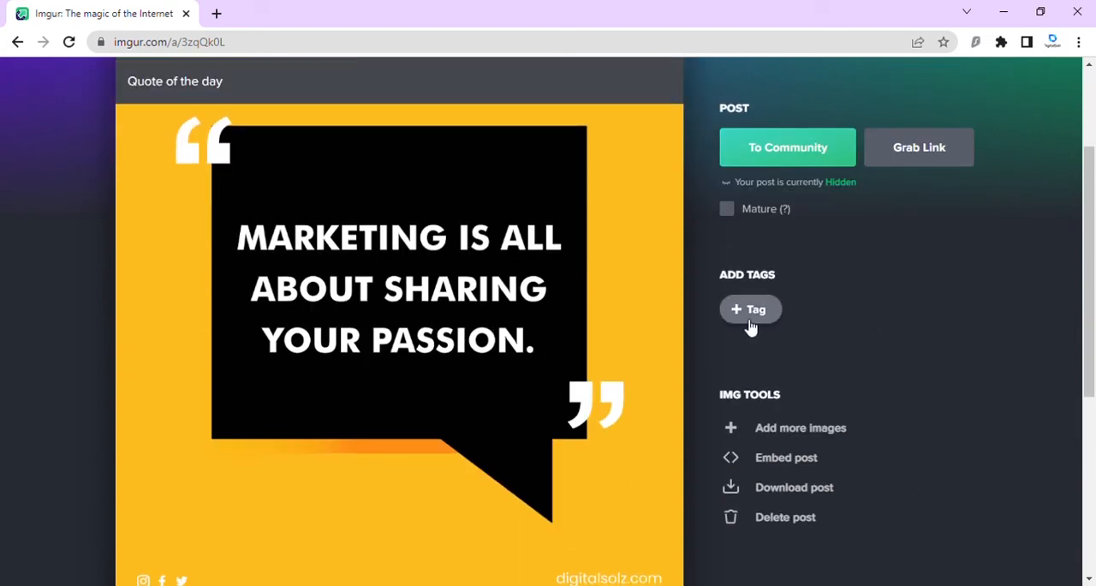
pyautogui.click(750, 308)
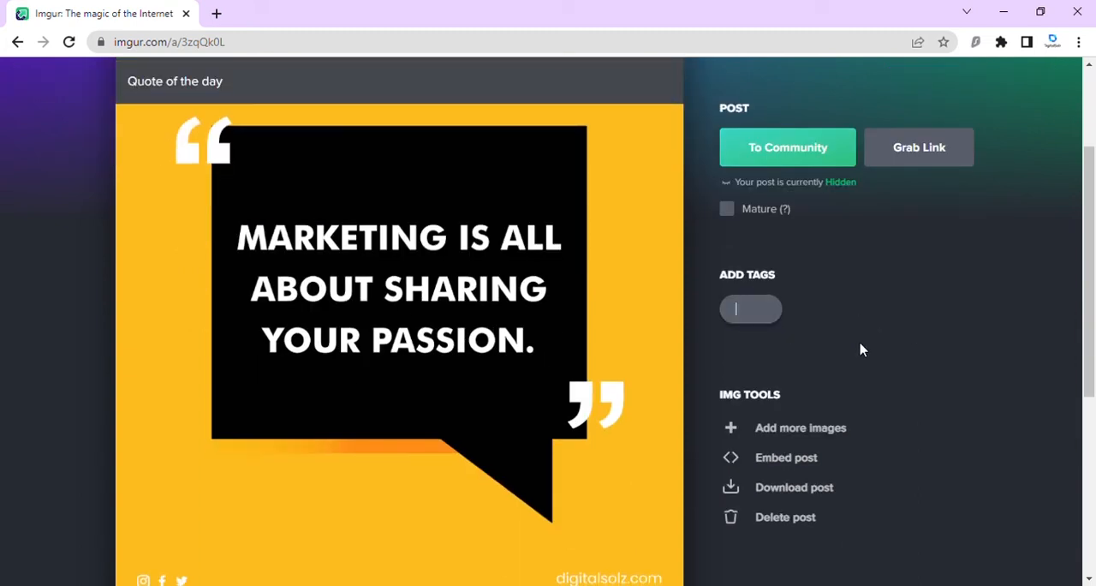
# Add the suggested tags 'quotes' and 'digital marketing' to the post.
pyautogui.write('q')
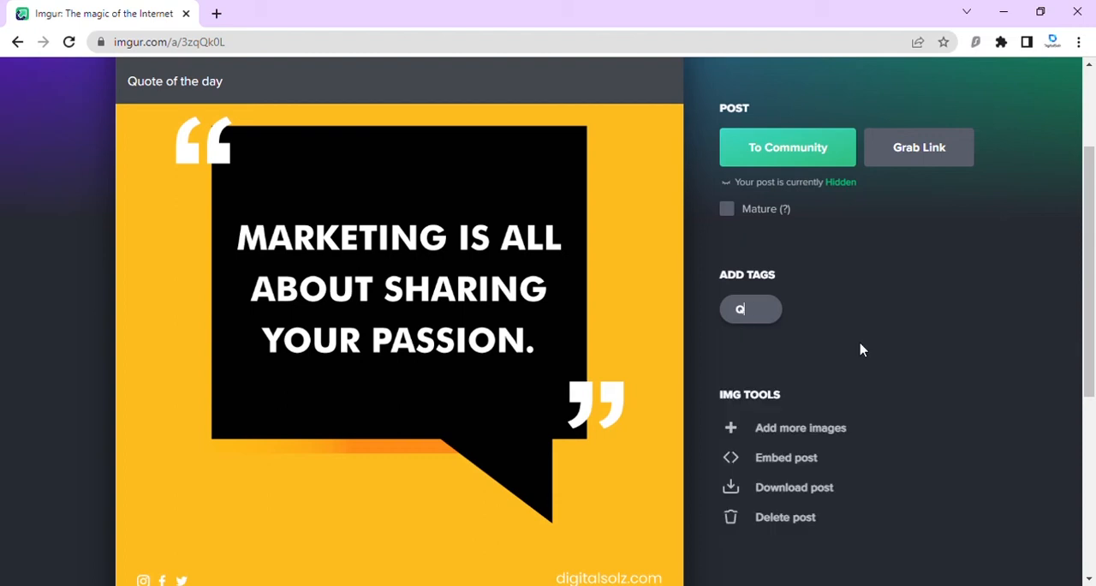
pyautogui.write('uote')
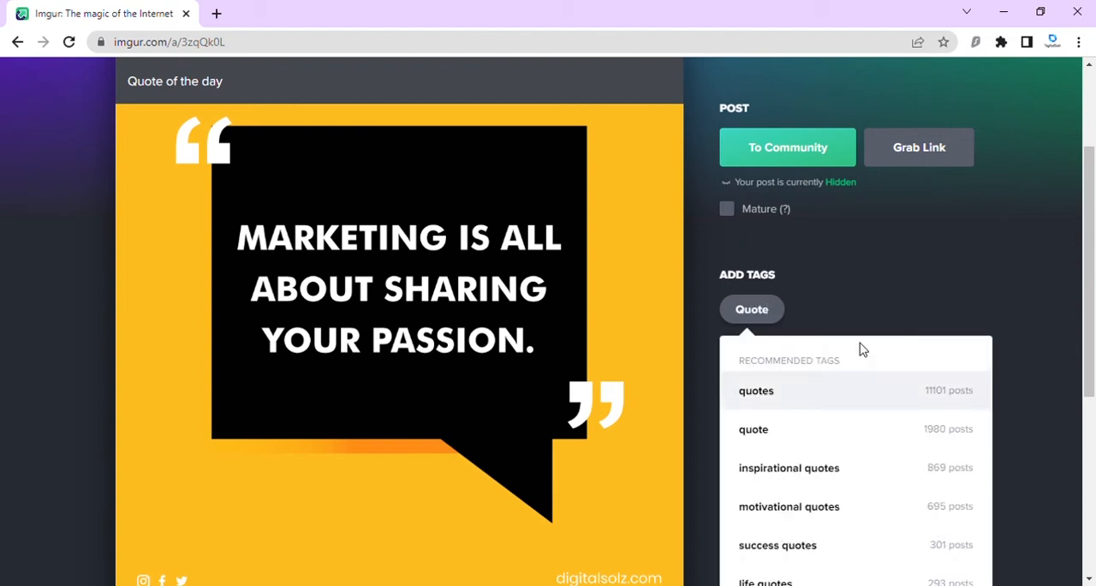
pyautogui.click(757, 391)
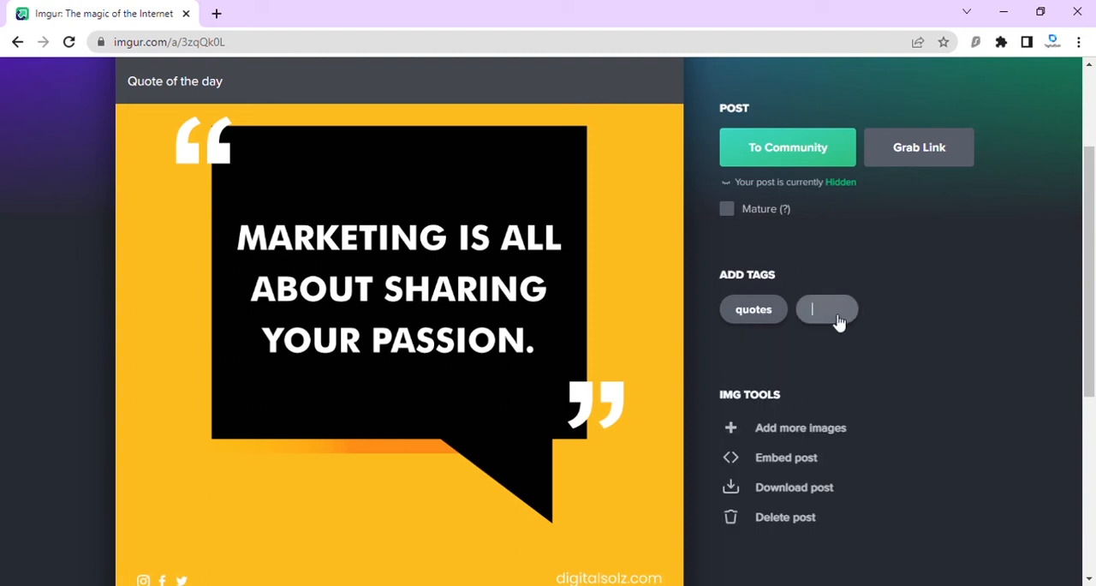
pyautogui.write('dig')
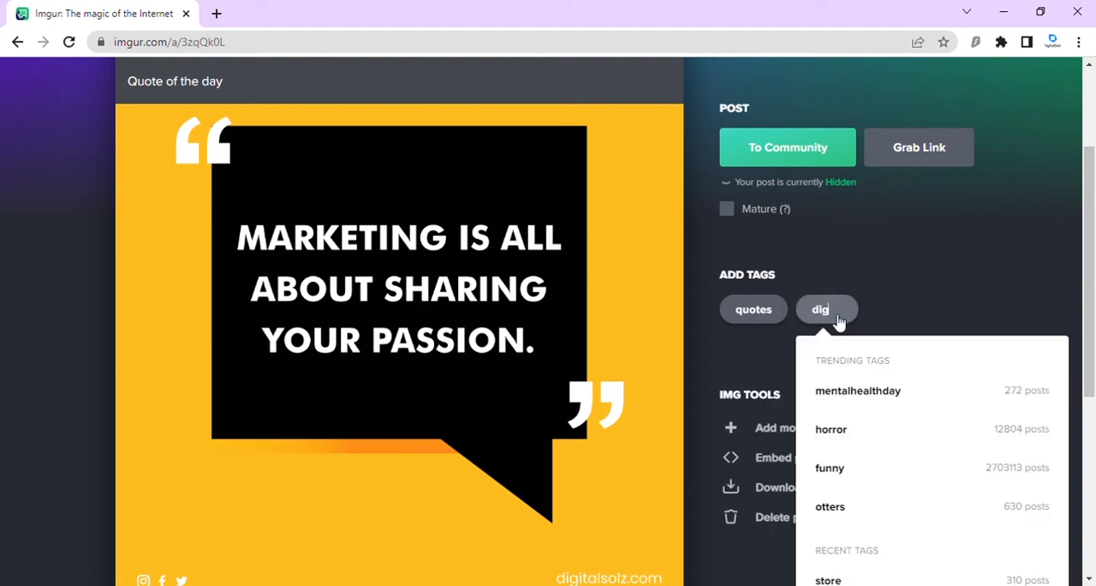
pyautogui.write('ital')
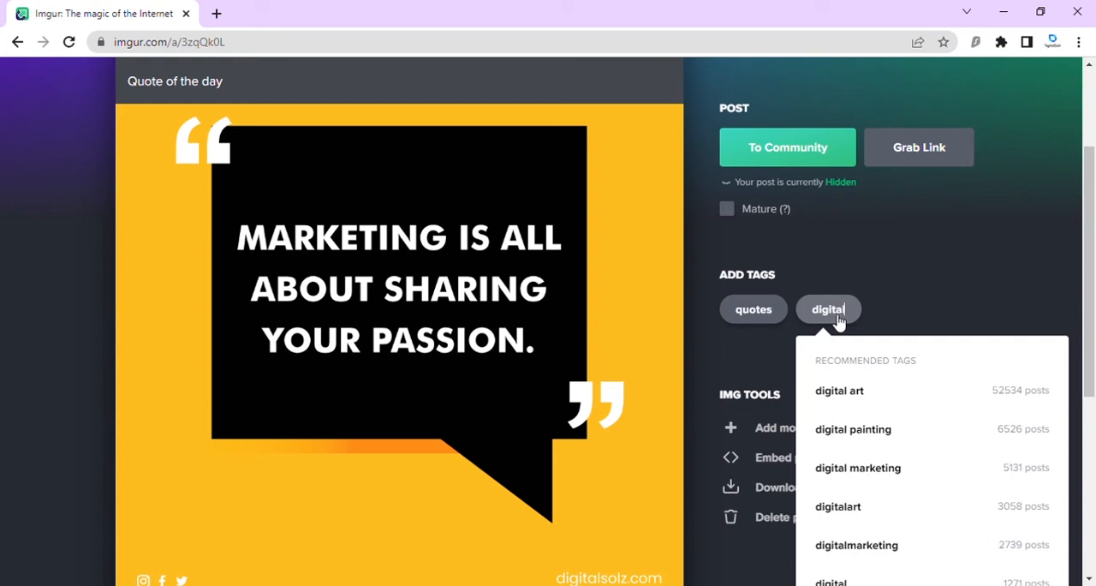
pyautogui.click(856, 467)
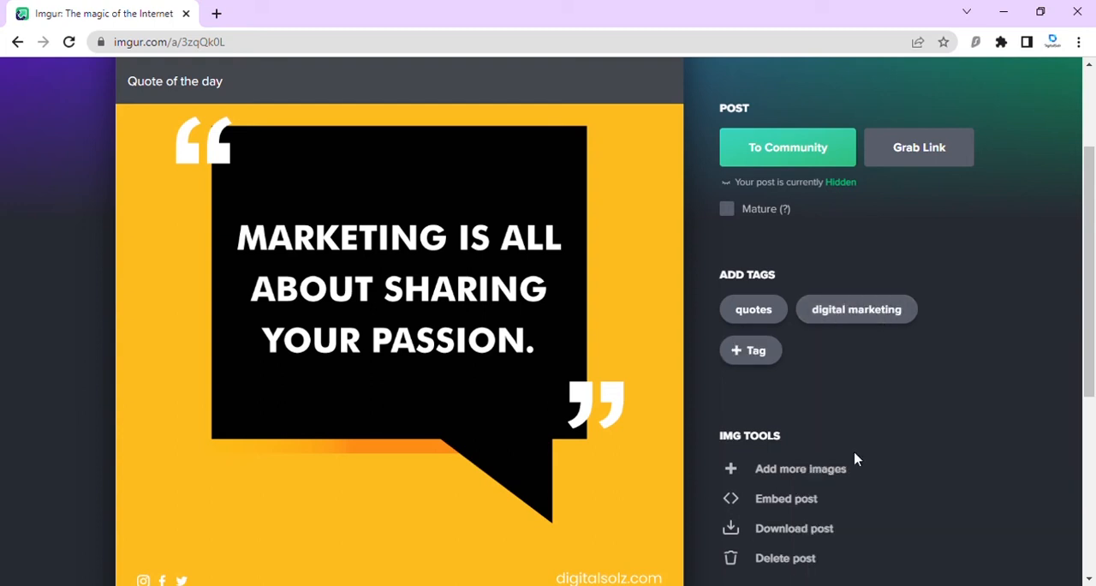
# Add the brand-name tag 'digitalsolz' and the 'online marketing' tag.
pyautogui.click(750, 349)
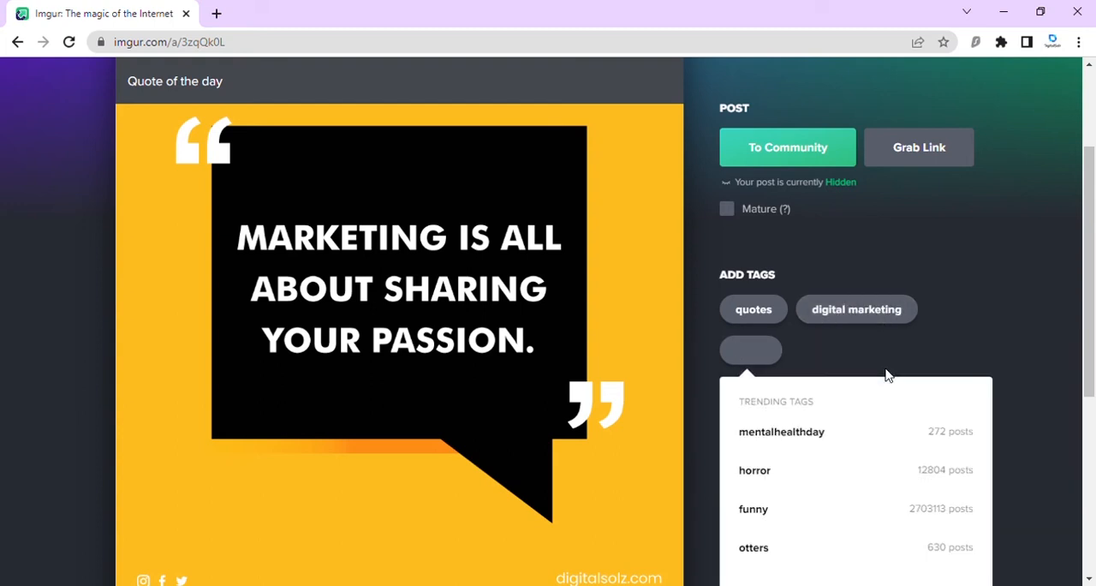
pyautogui.write('digital sol')
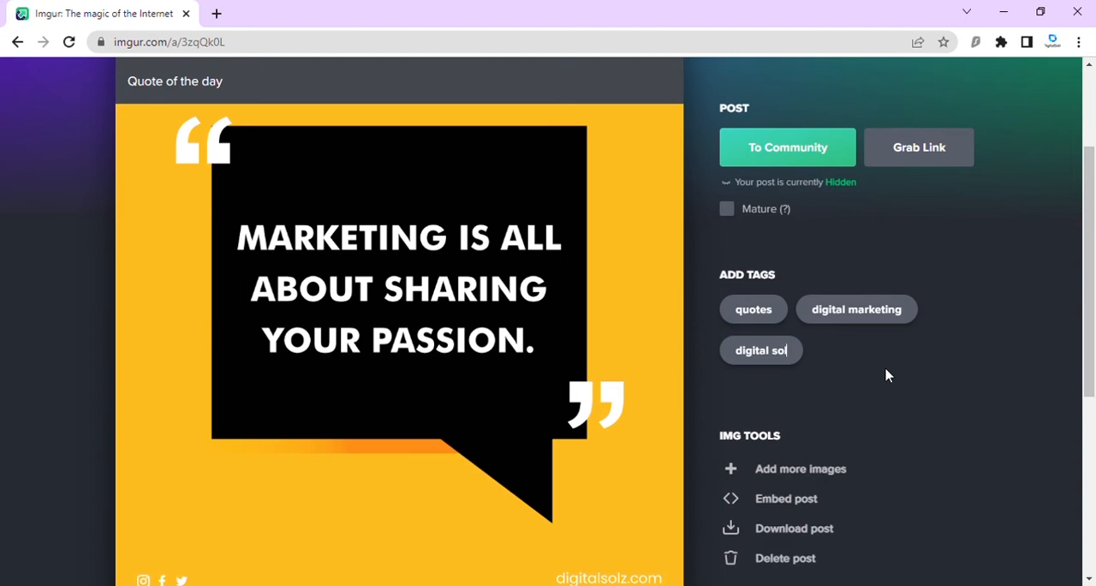
pyautogui.press('Return')
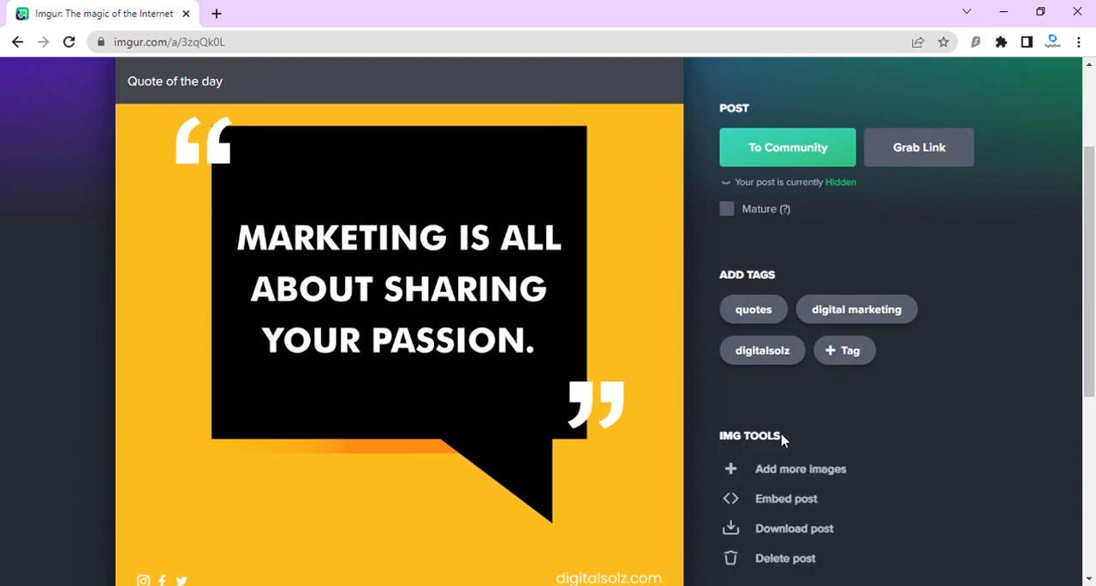
pyautogui.click(842, 350)
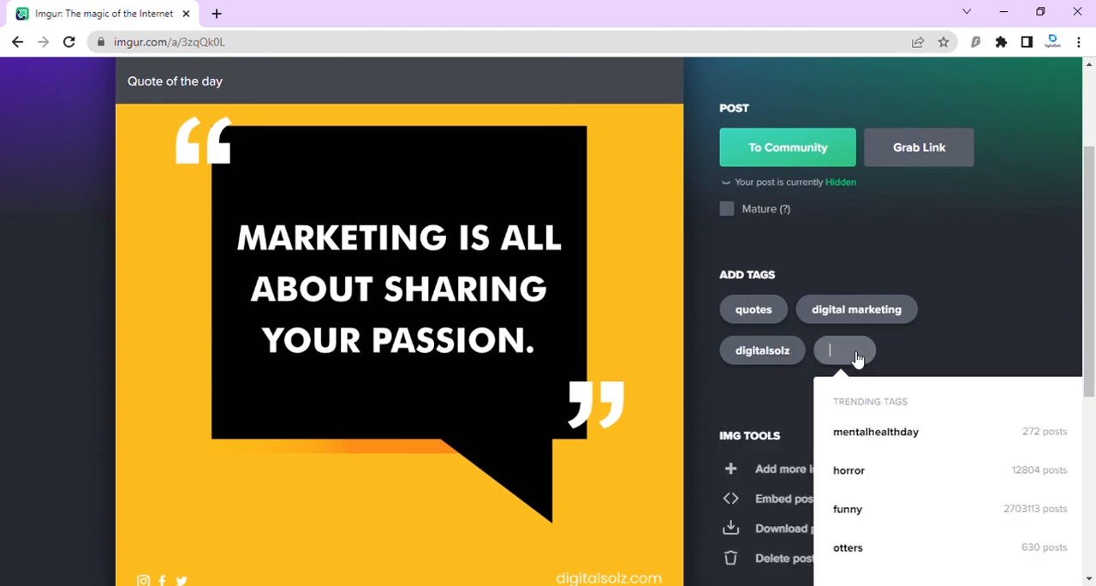
pyautogui.write('online marketing')
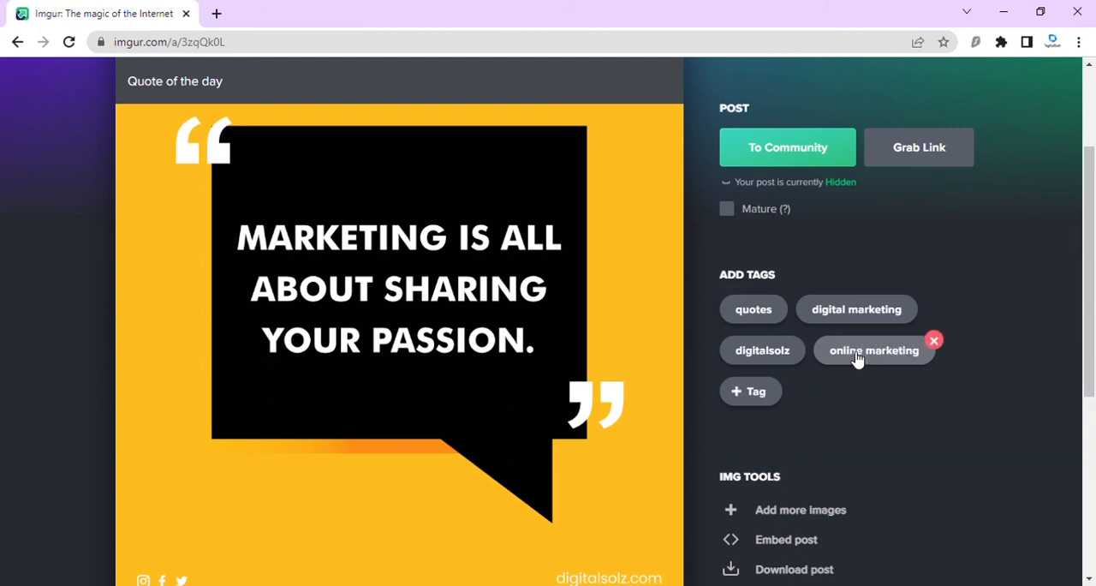
pyautogui.scroll(3)
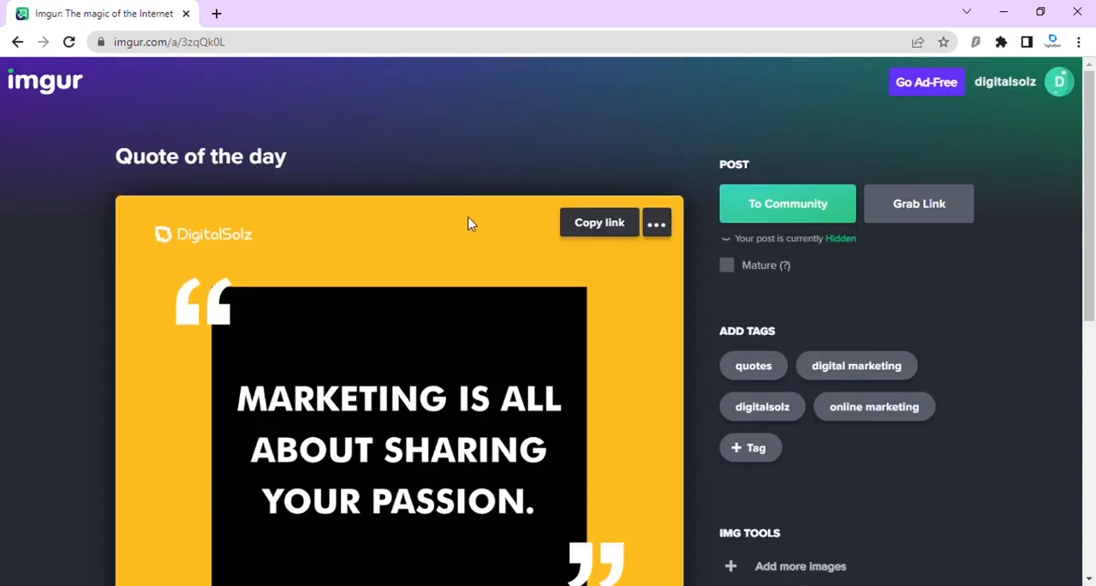
pyautogui.scroll(-3)
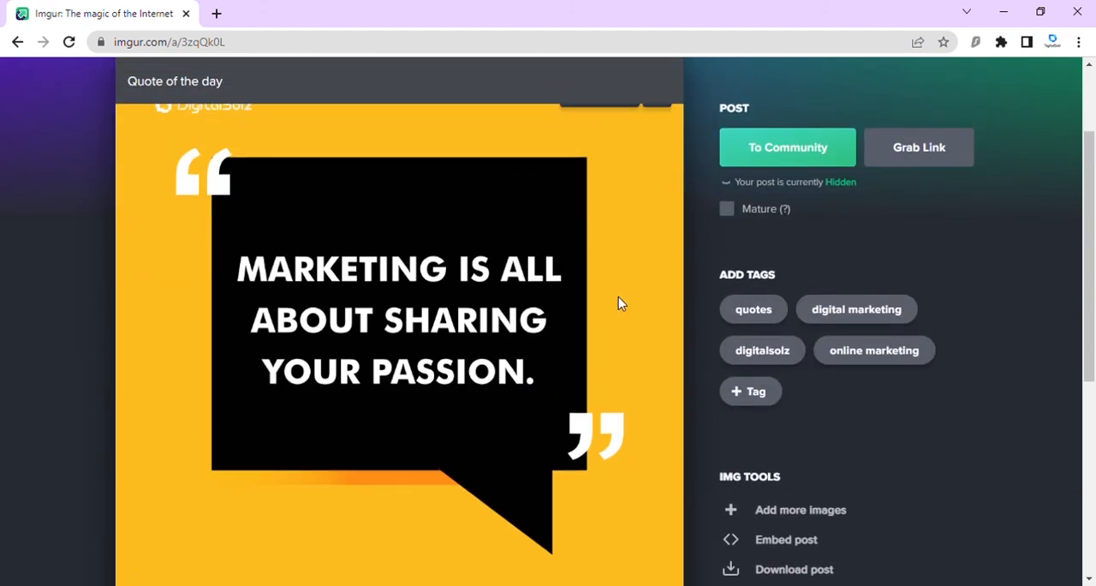
pyautogui.scroll(3)
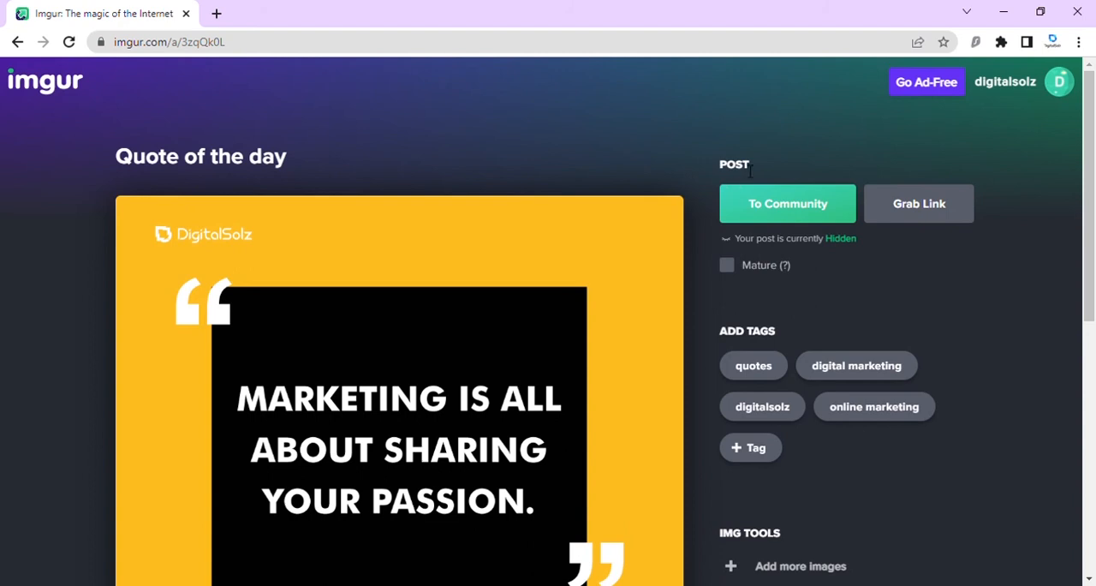
# Post 'Quote of the day' publicly to the community and copy its share link.
pyautogui.click(787, 204)
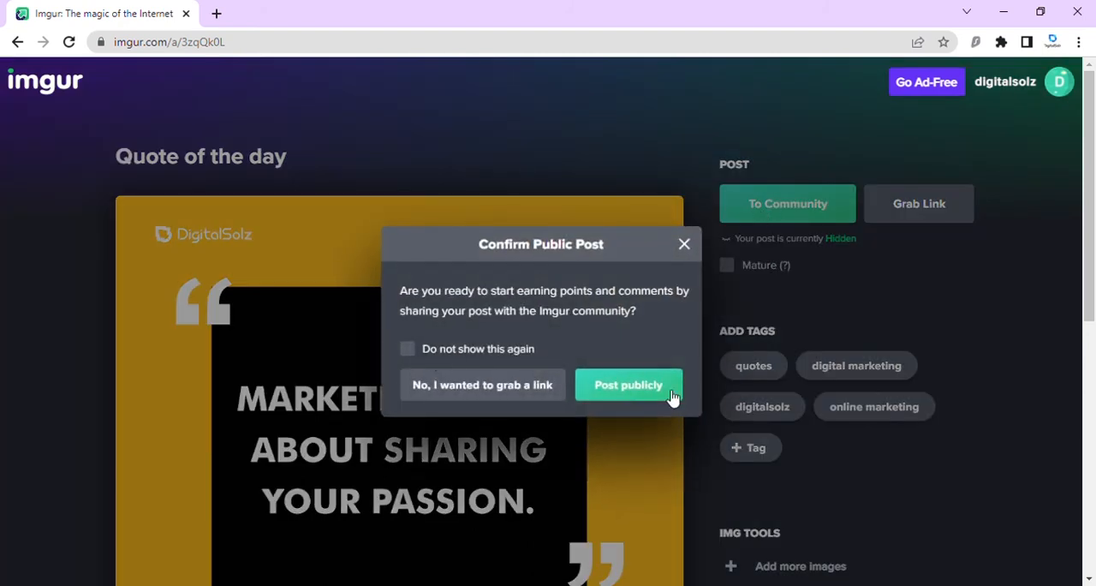
pyautogui.click(627, 383)
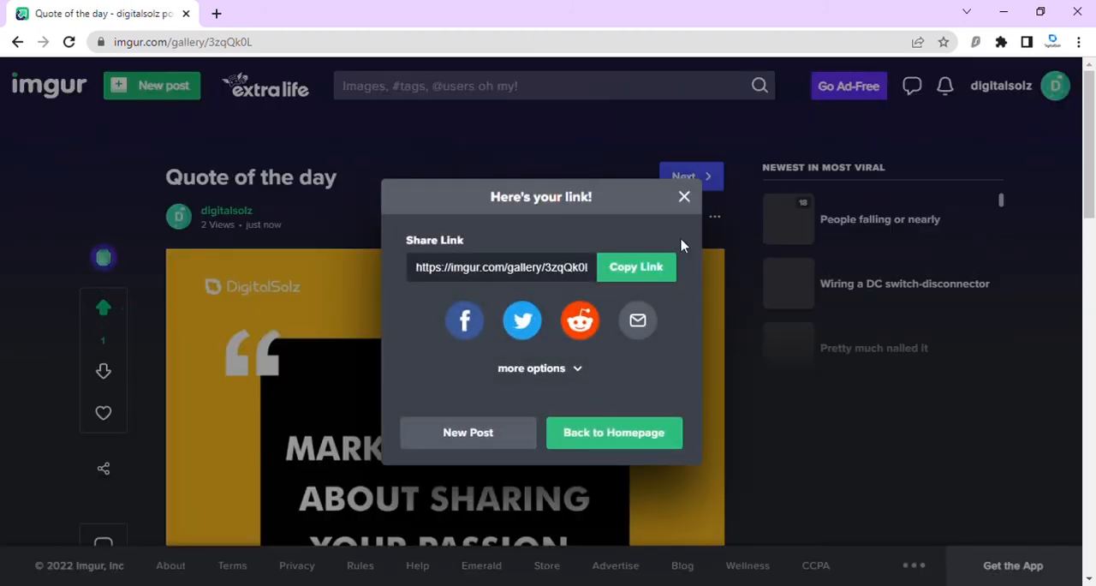
pyautogui.click(637, 267)
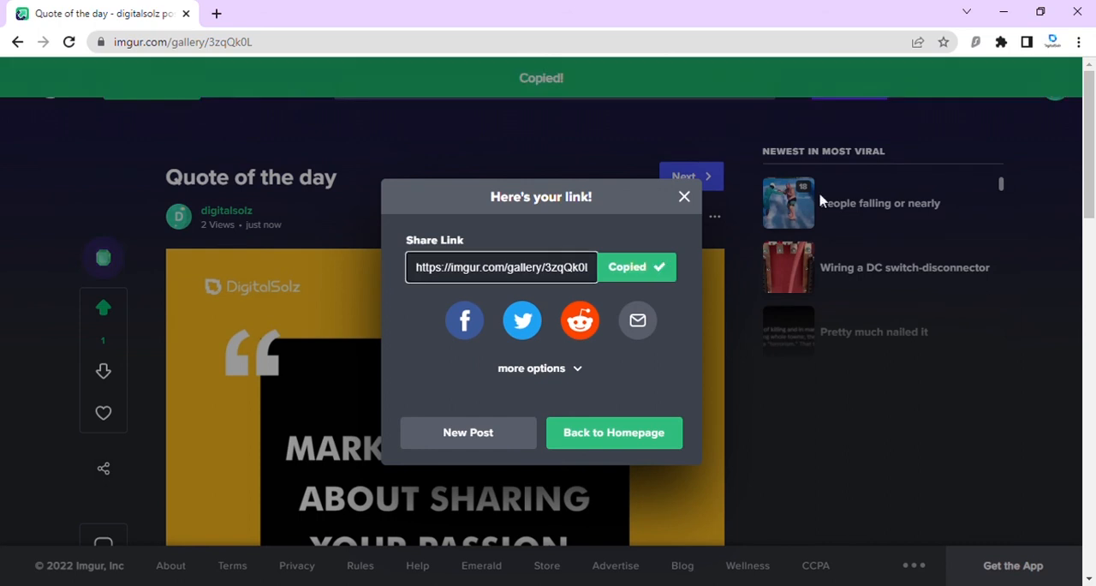
pyautogui.click(685, 197)
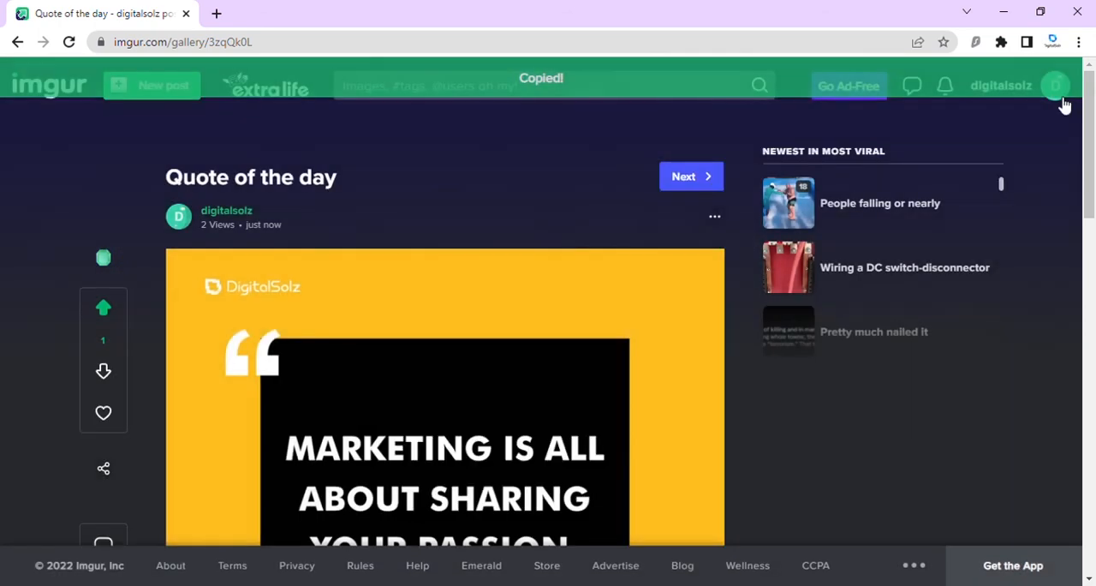
# Find 'Quote of the day' in the profile's Posts list and reopen it.
pyautogui.click(1055, 85)
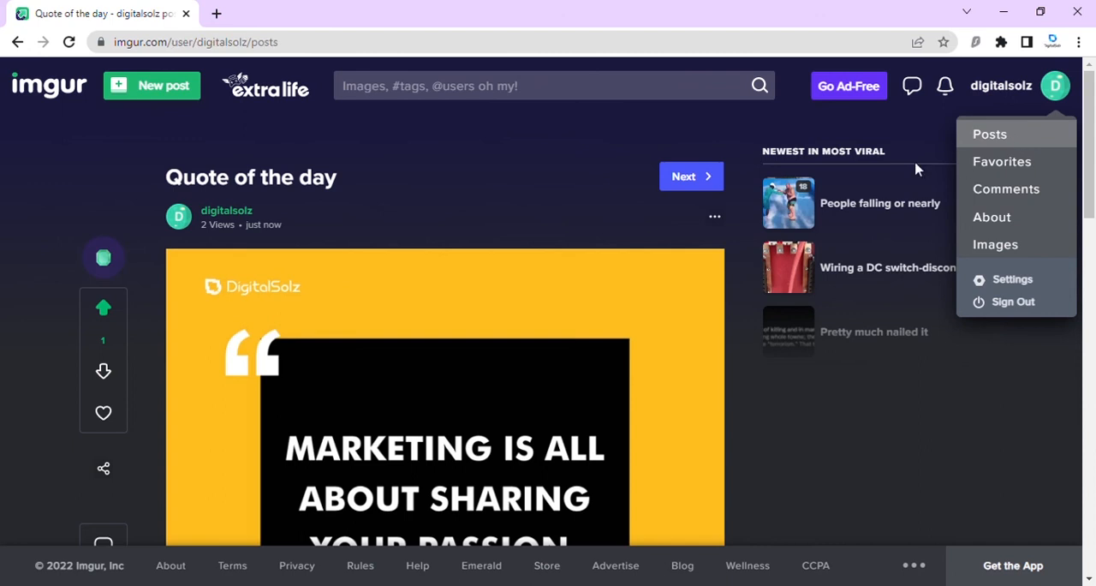
pyautogui.click(990, 134)
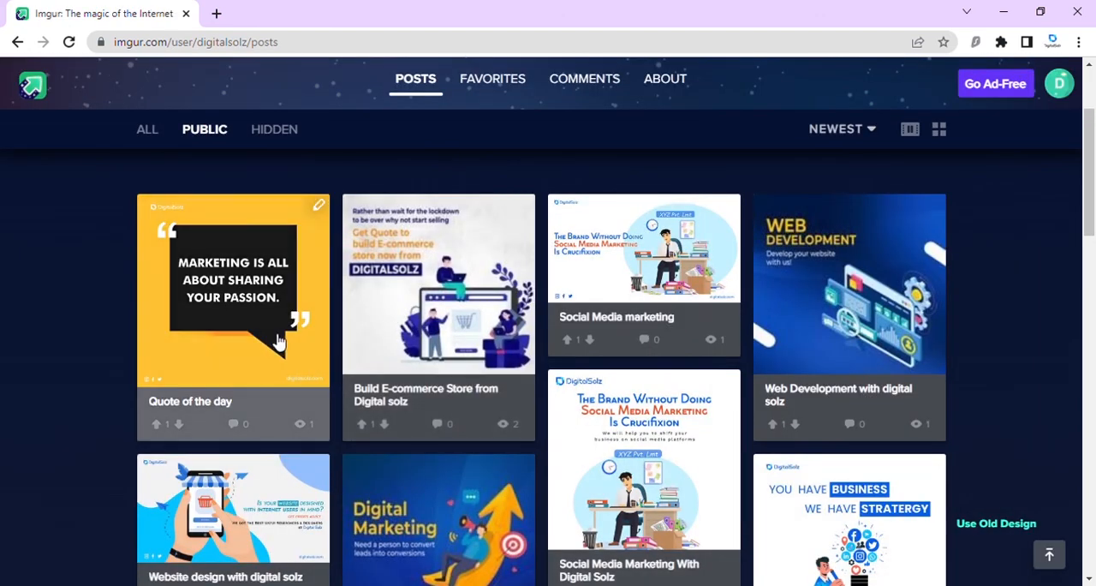
pyautogui.click(233, 290)
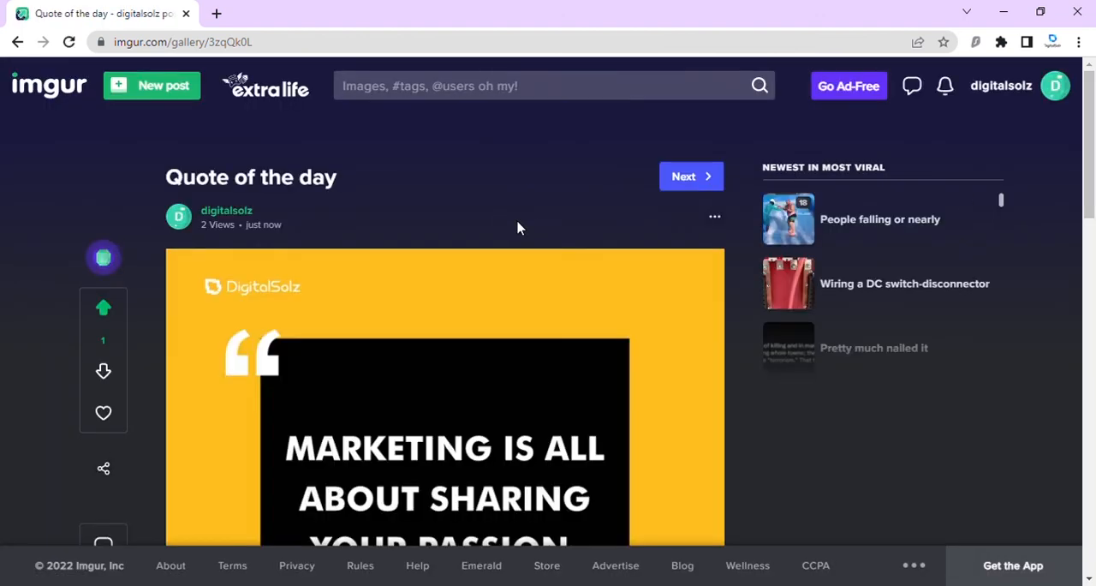
pyautogui.scroll(-3)
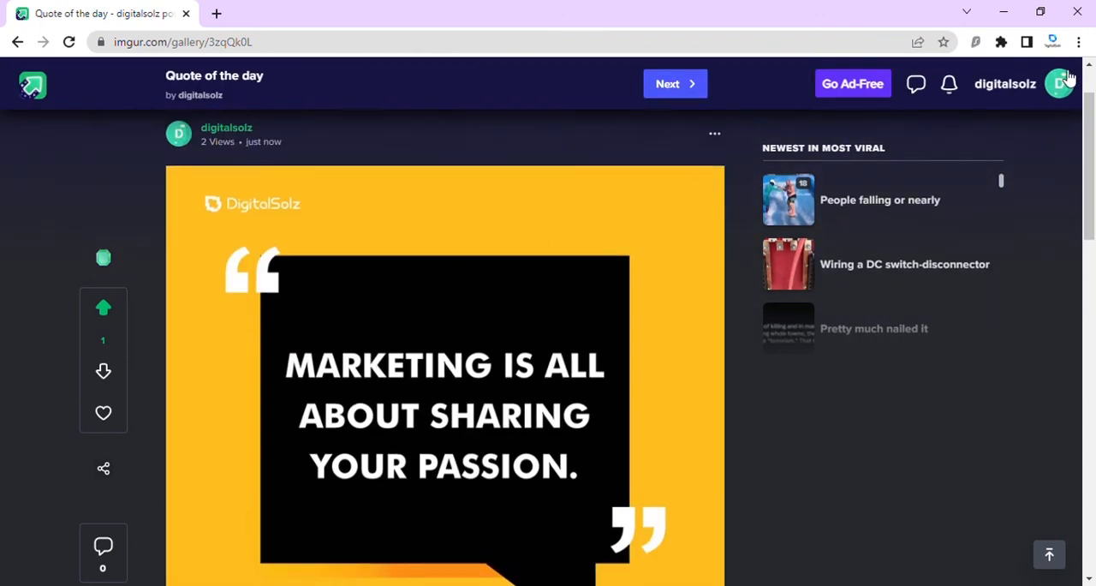
pyautogui.moveTo(724, 156)
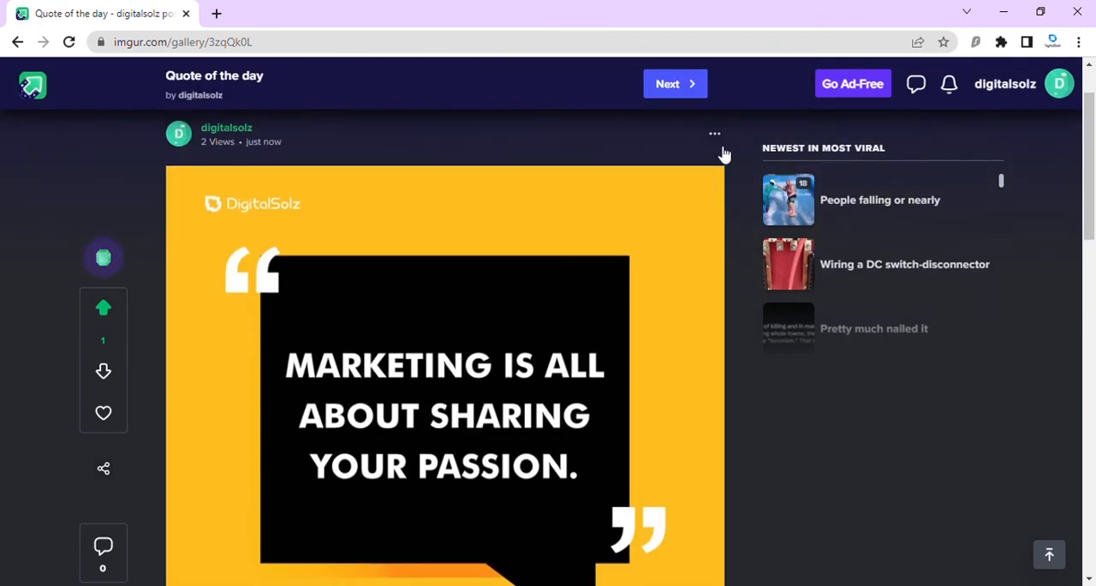
pyautogui.moveTo(719, 153)
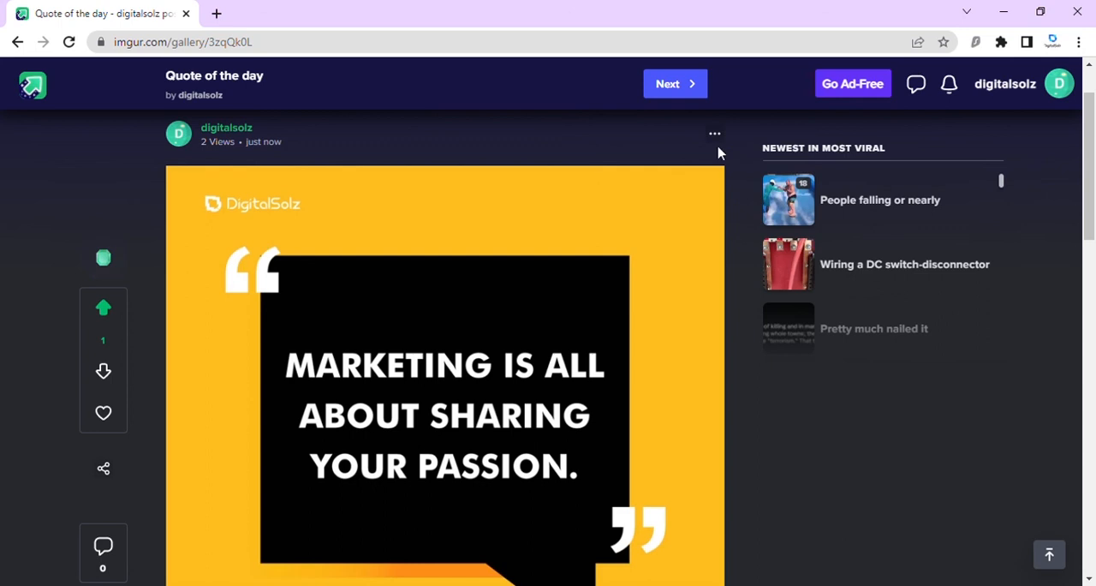
pyautogui.moveTo(1027, 86)
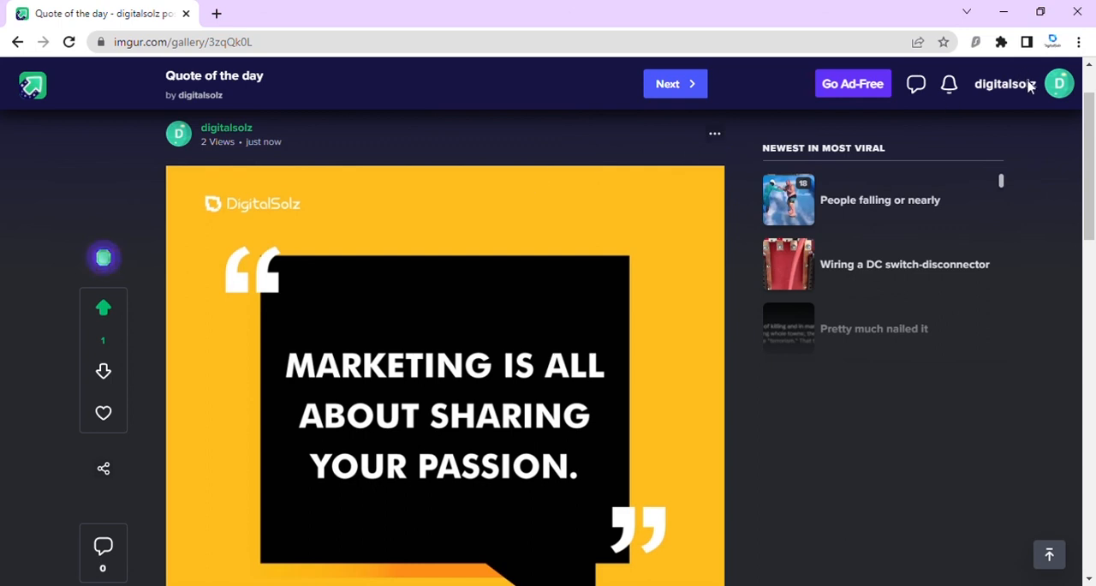